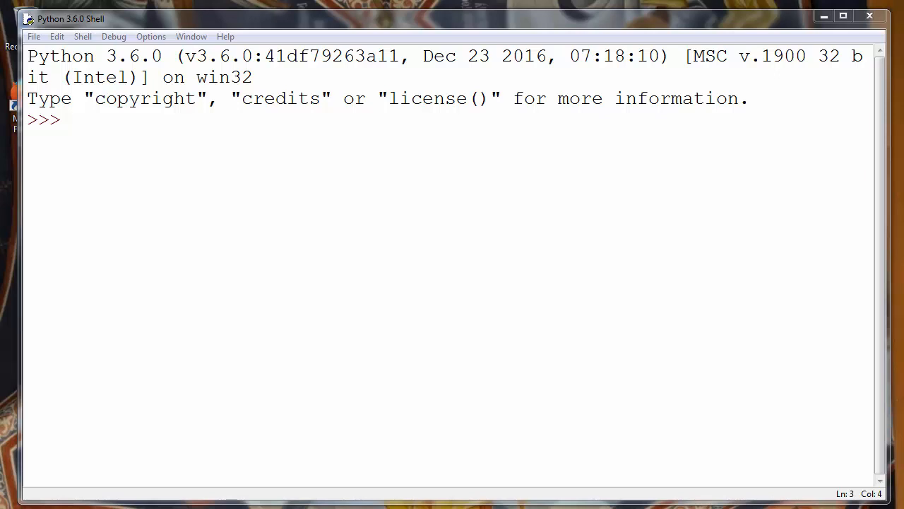
mouse_move(773, 465)
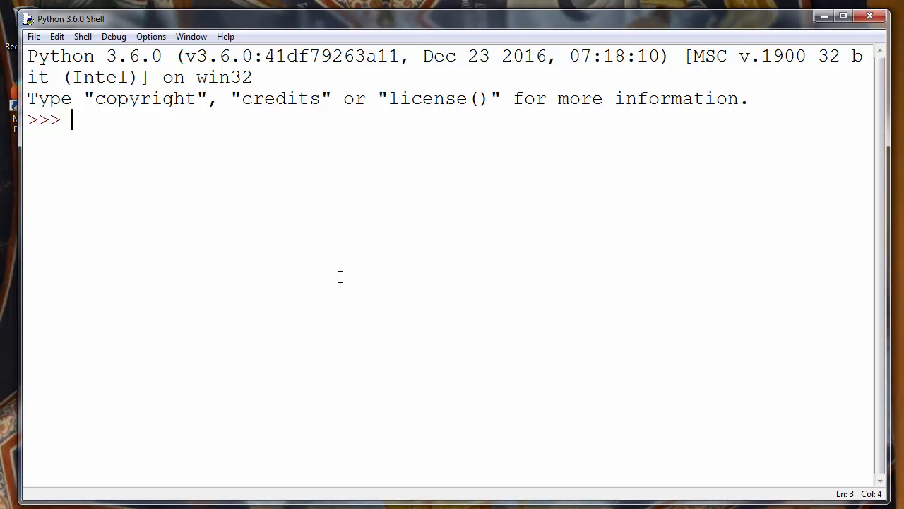
Enter and run my_set = set([1,2,3,4,5]) at the IDLE prompt.
text(my_se)
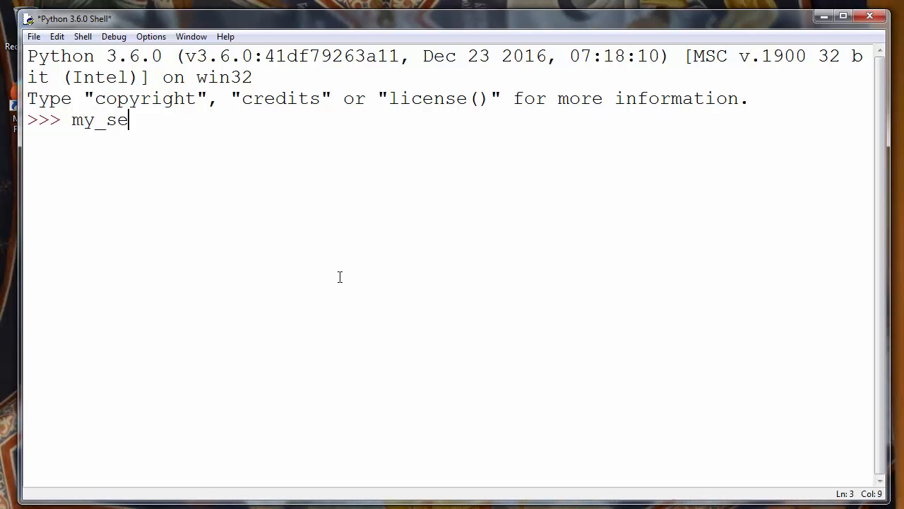
text(t = s)
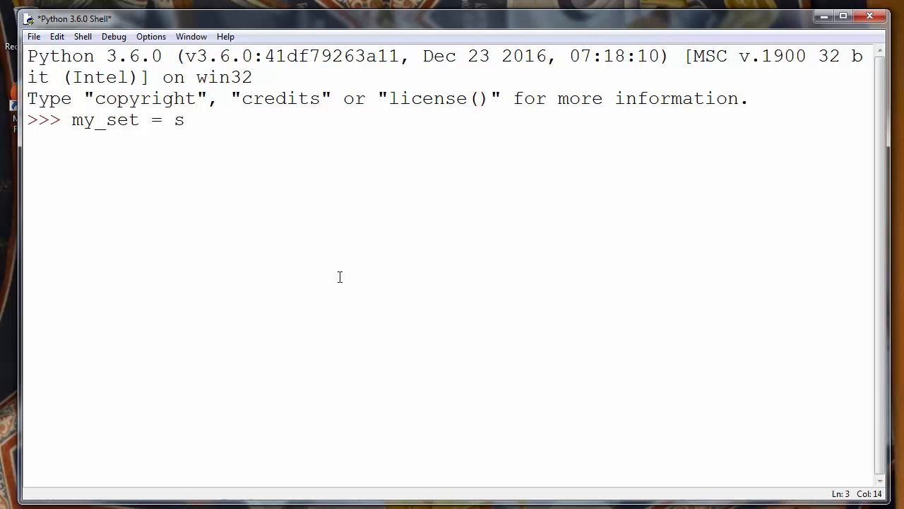
text(et ())
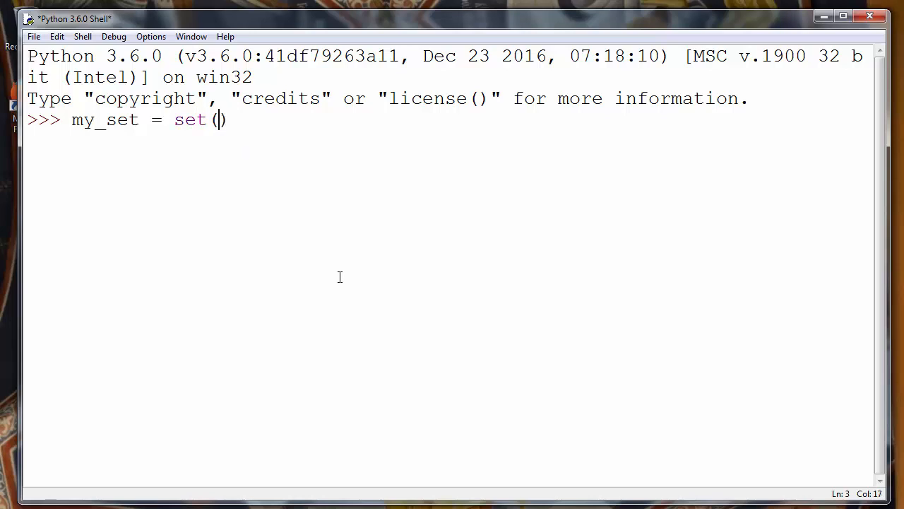
text([1,2,)
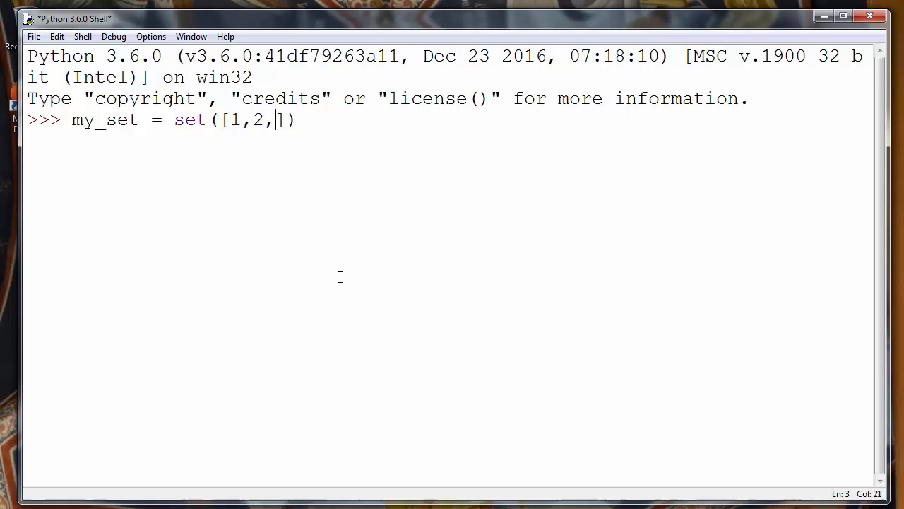
text(3,4,5)
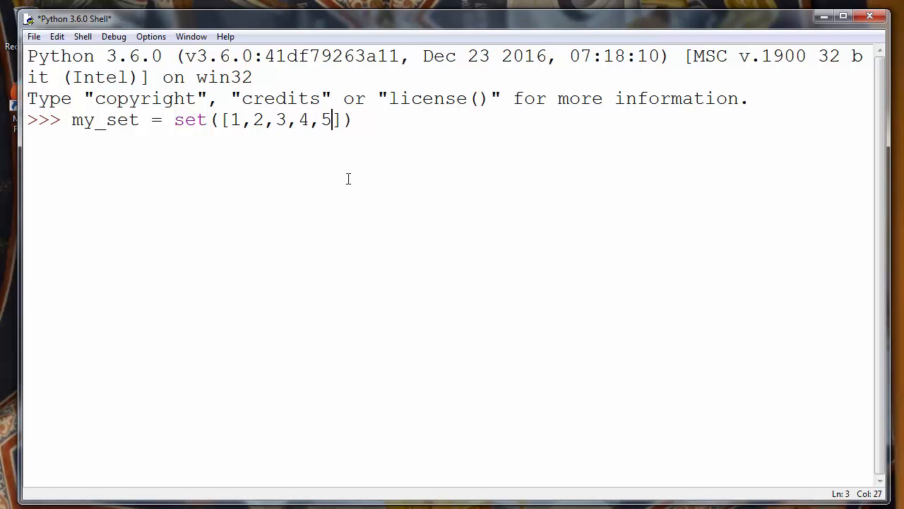
drag(230, 119, 317, 119)
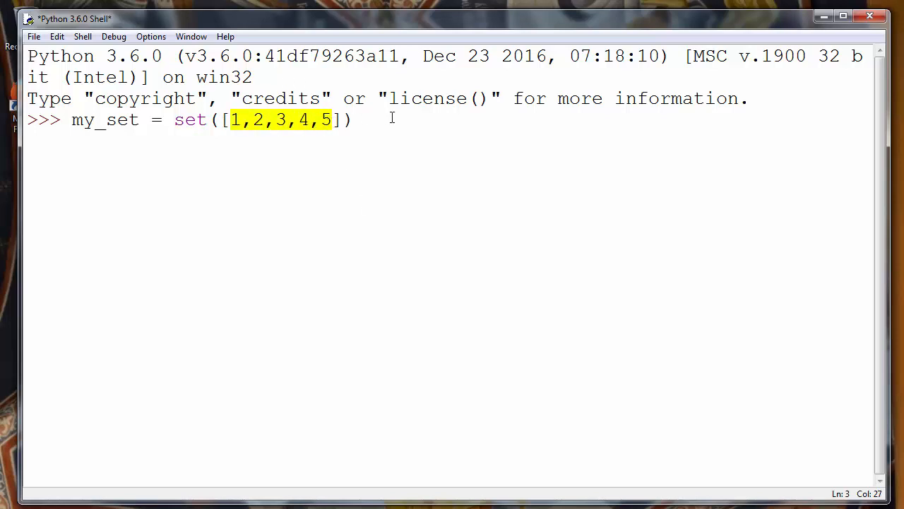
key(Return)
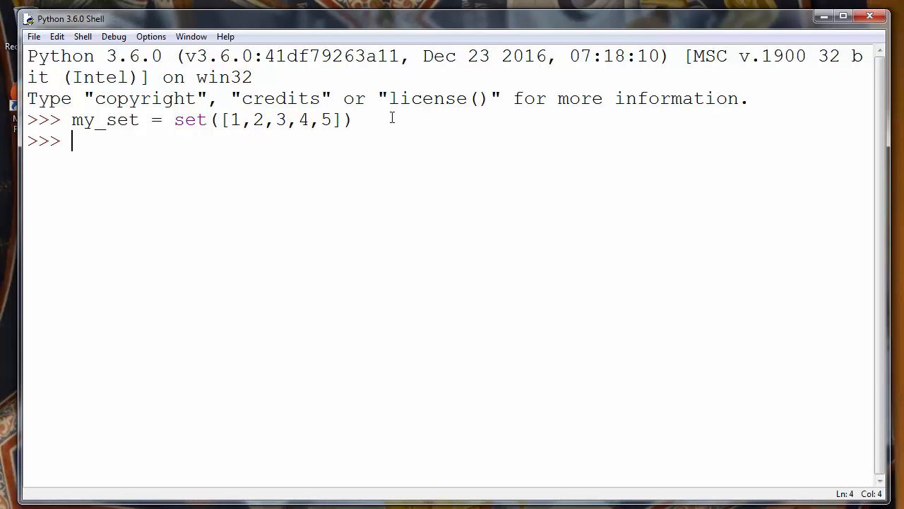
mouse_move(206, 161)
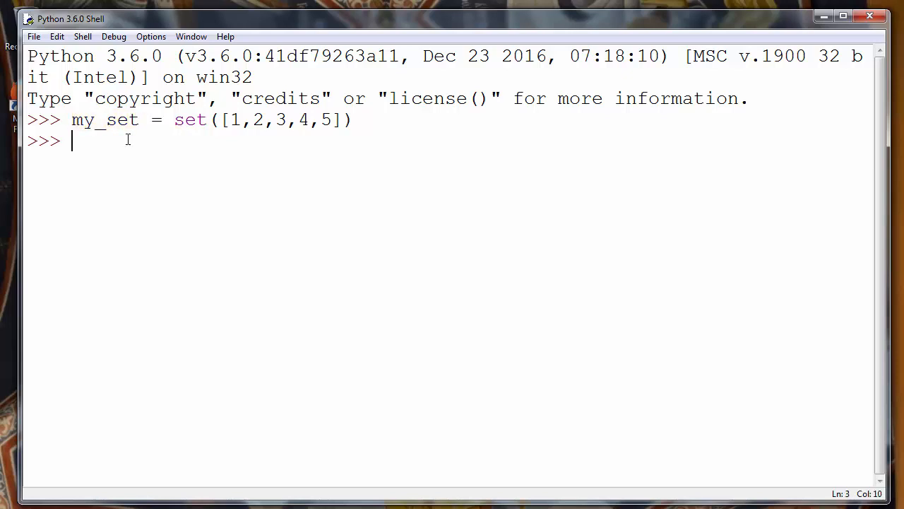
Type len( on the new prompt to show its item-count calltip.
text(l)
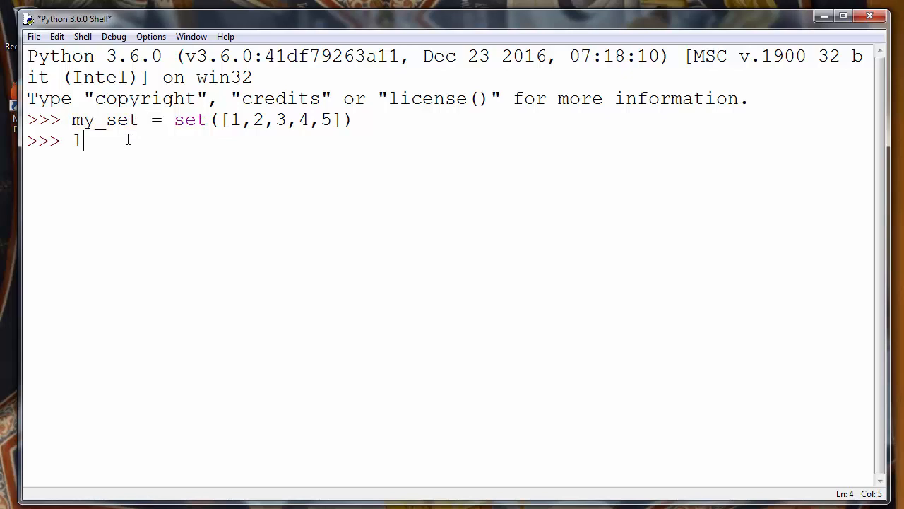
text(en())
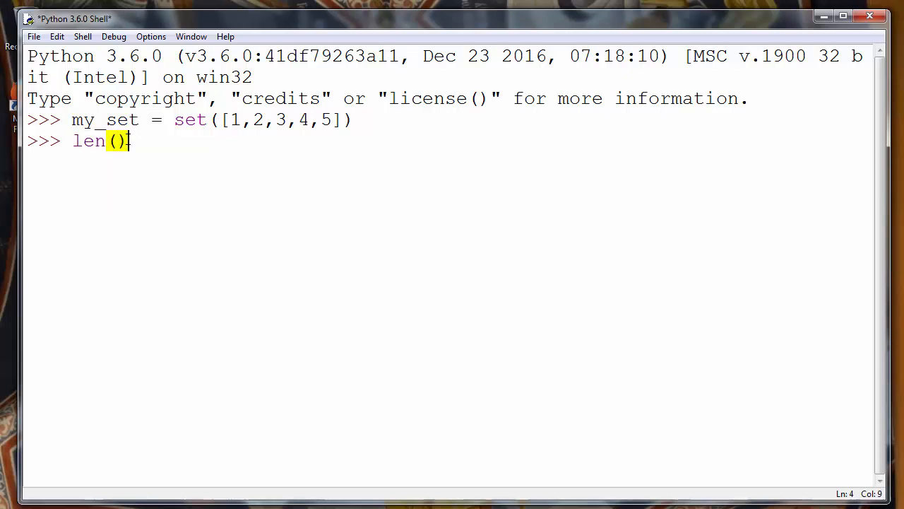
key(backspace)
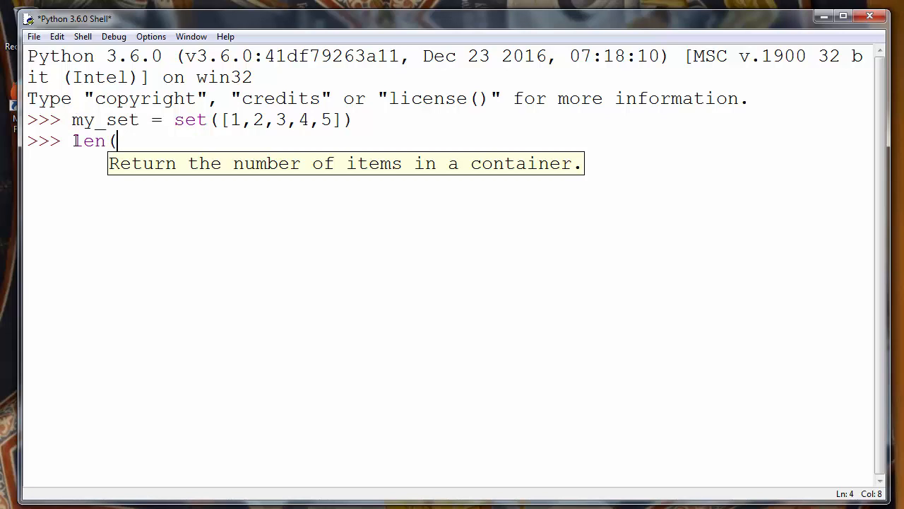
mouse_move(185, 167)
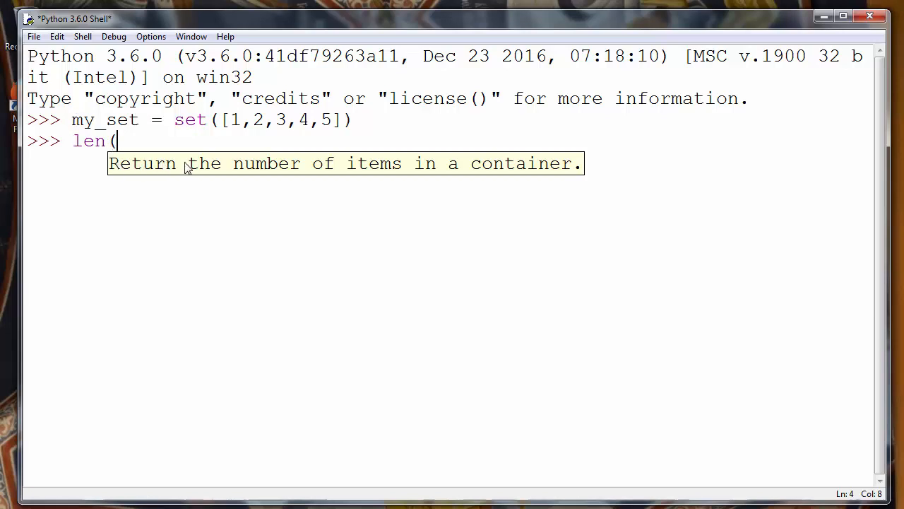
mouse_move(434, 166)
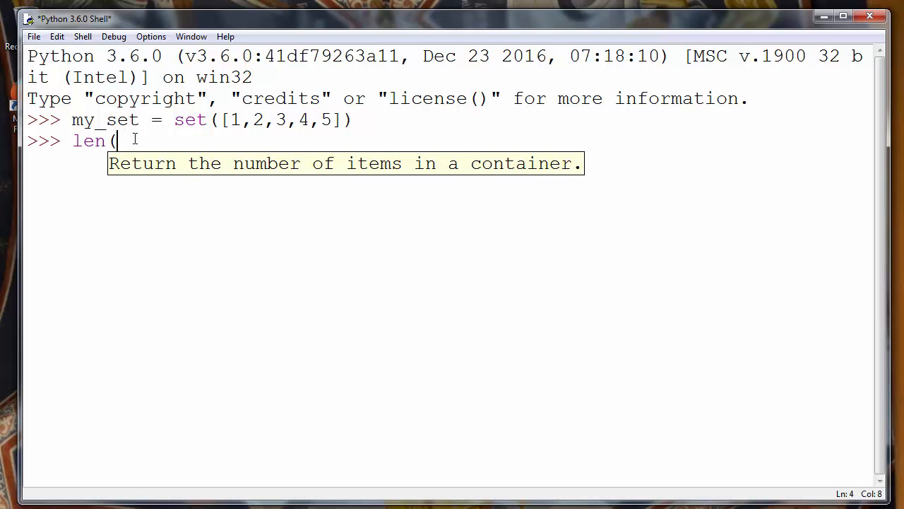
Complete and run len(my_set), which returns 5.
text(m)
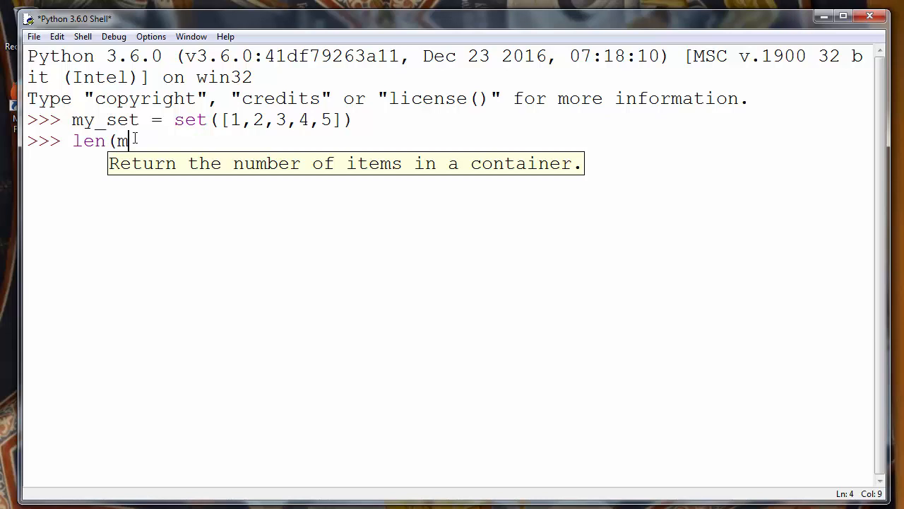
text(y_set))
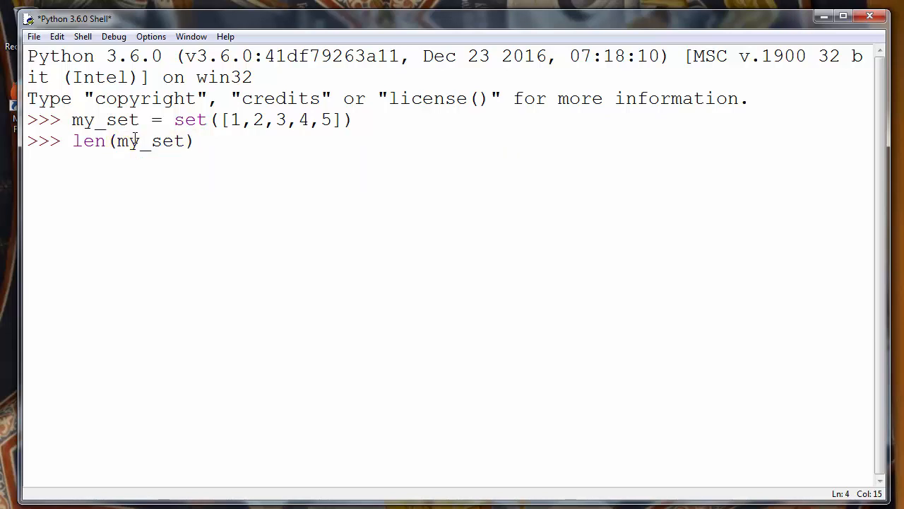
key(Return)
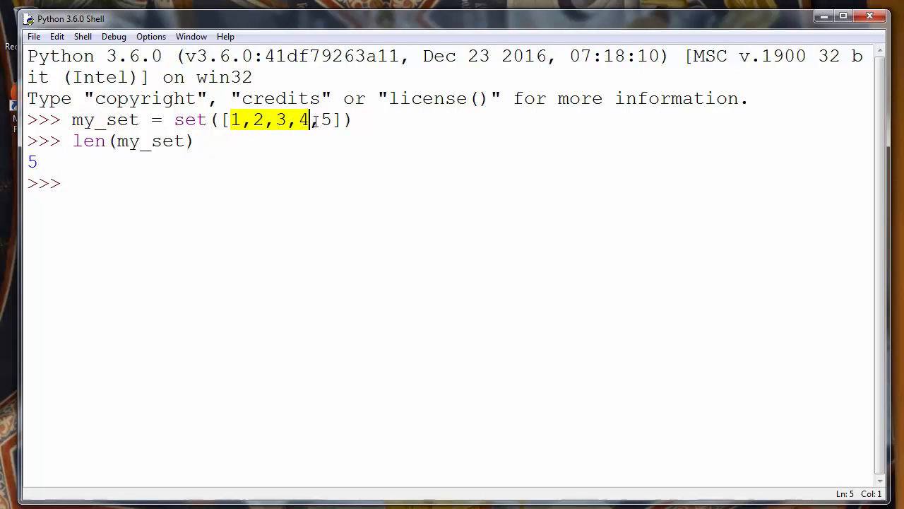
text(5)
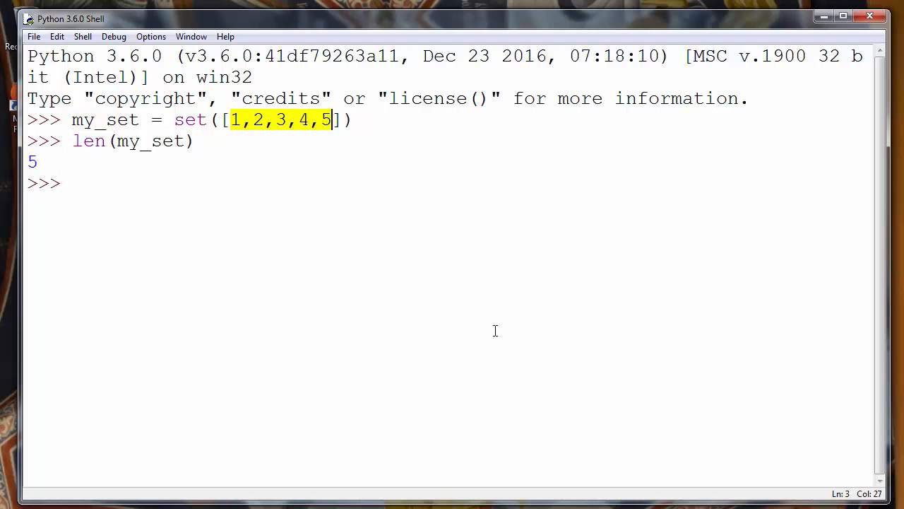